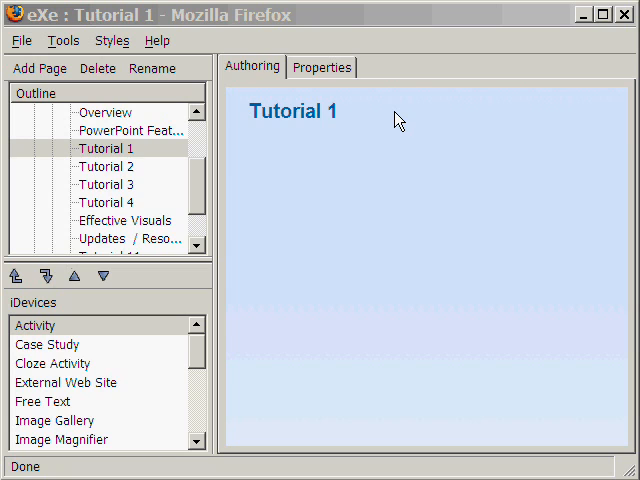
mouse_move(112, 430)
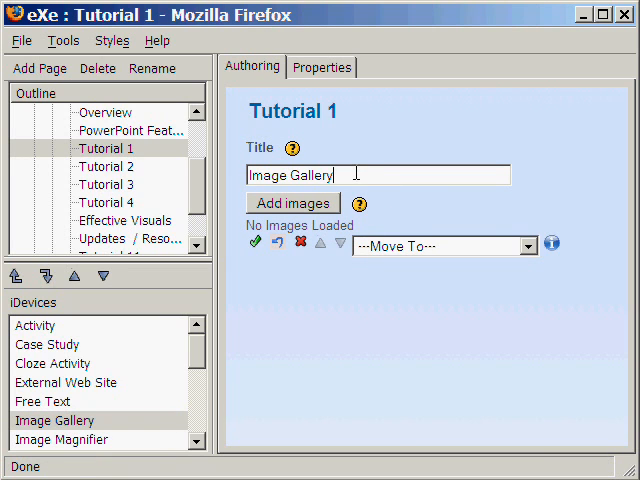
Step: Title the new Image Gallery iDevice 'PowerPoint Basics'
text(P)
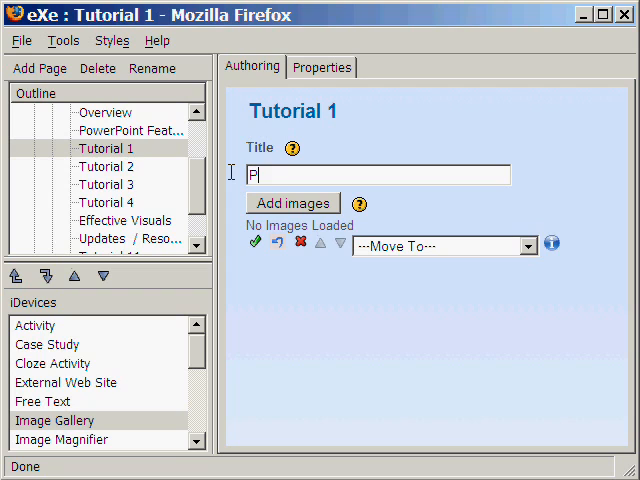
text(owerPoint Basi)
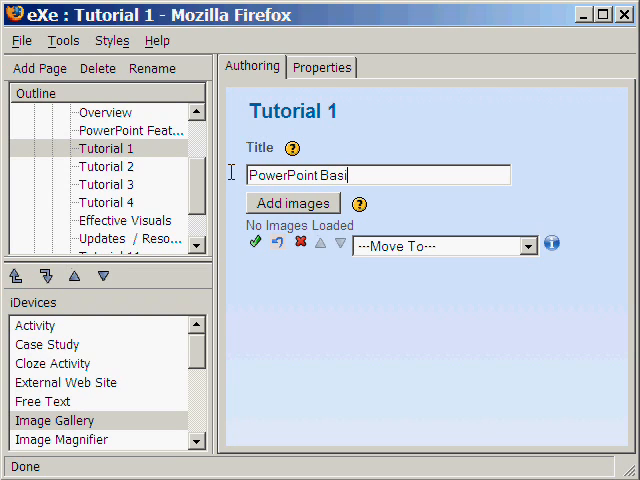
text(cs)
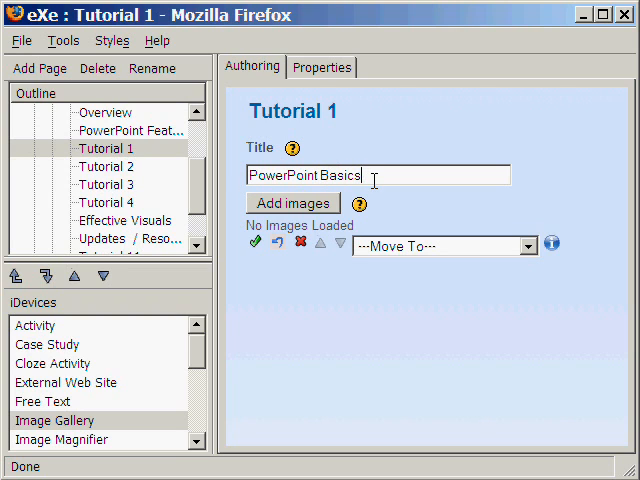
Step: Add the blank slide JPG from the PowerPoint Slides folder, viewing files as thumbnails
click(292, 204)
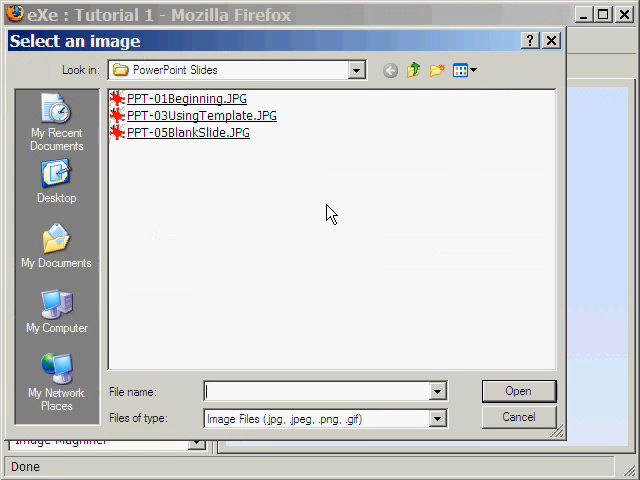
click(460, 70)
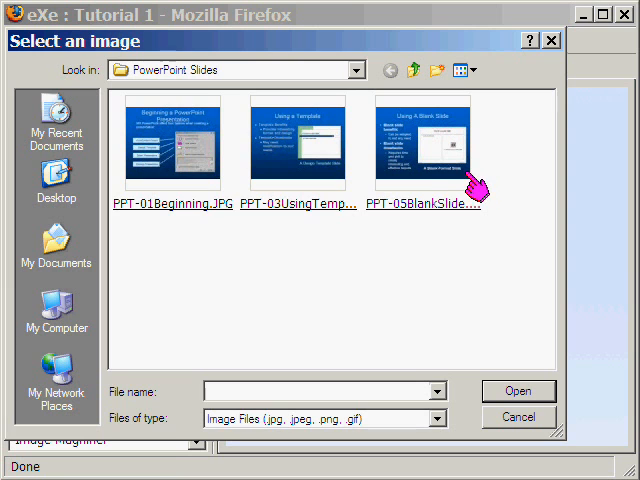
click(424, 144)
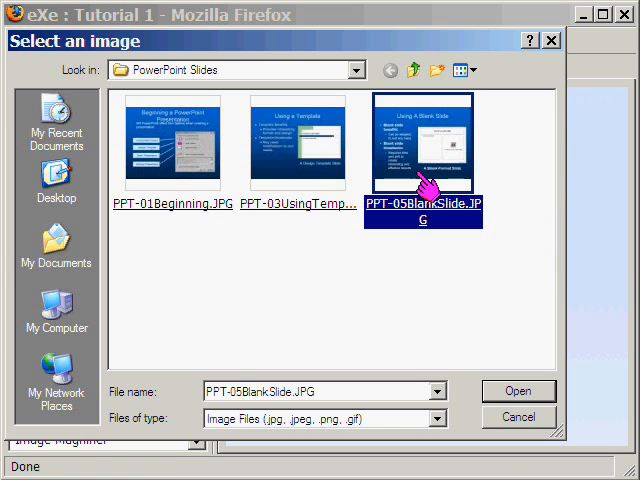
click(518, 392)
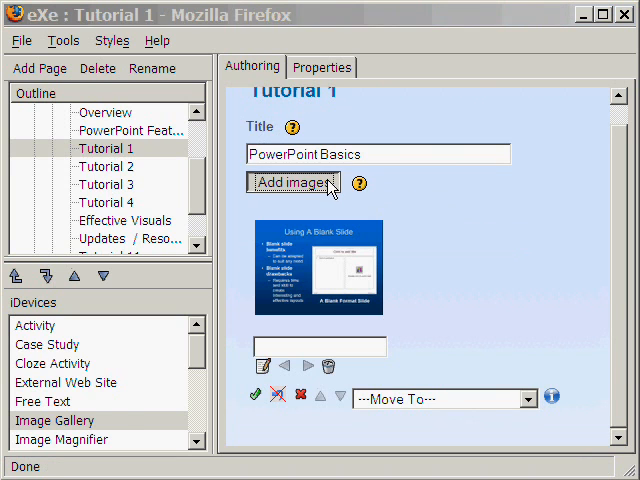
Step: Add the PPT-03UsingTemplate.JPG and the beginning slide images to the gallery
click(292, 182)
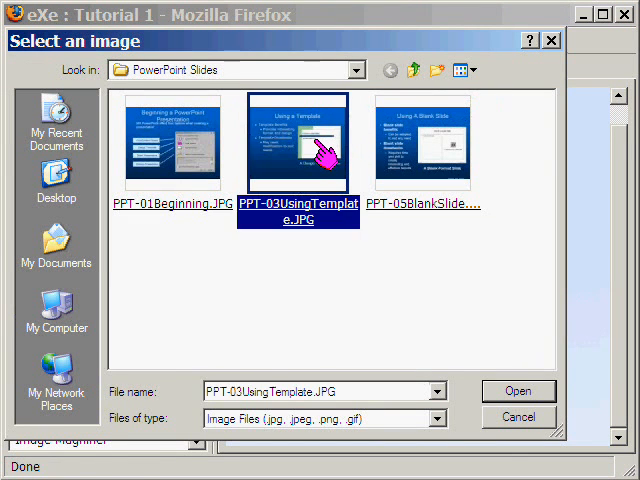
click(518, 392)
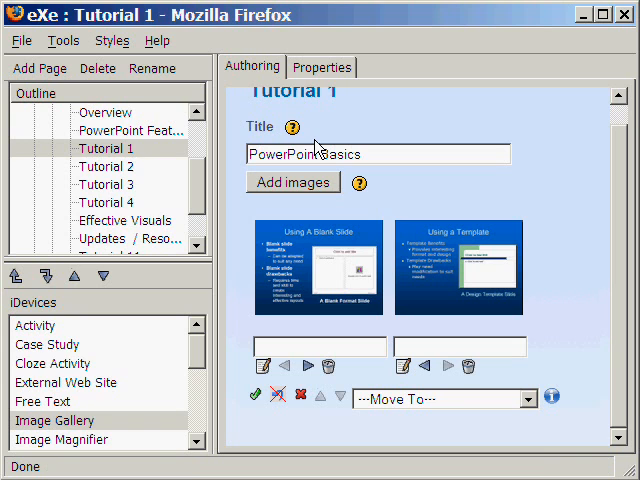
mouse_move(320, 192)
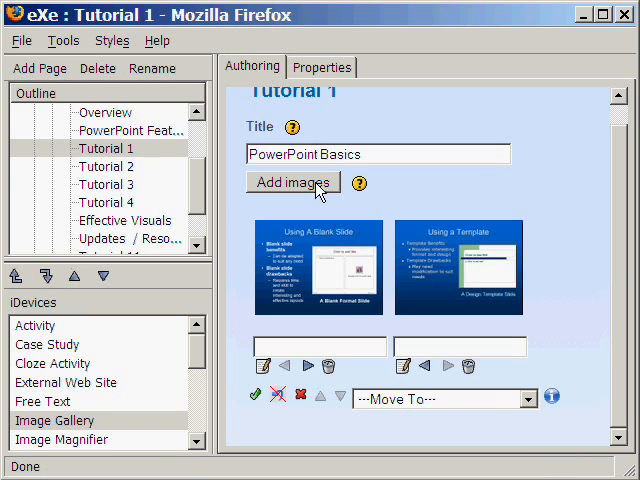
click(292, 182)
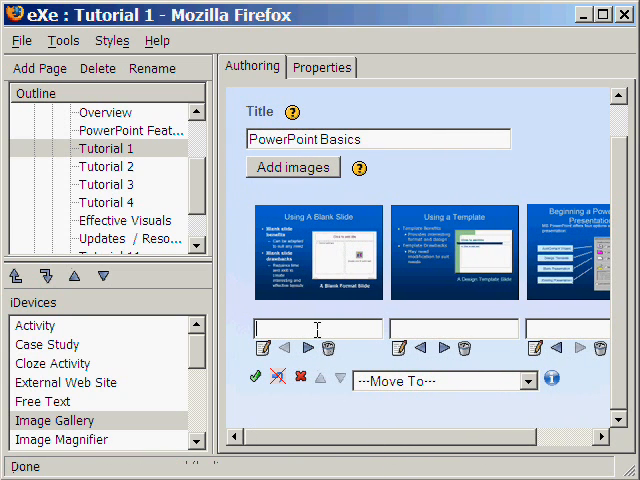
Step: Caption the gallery images with their slide titles, starting with 'Using a Template'
text(Using a Blank Slide)
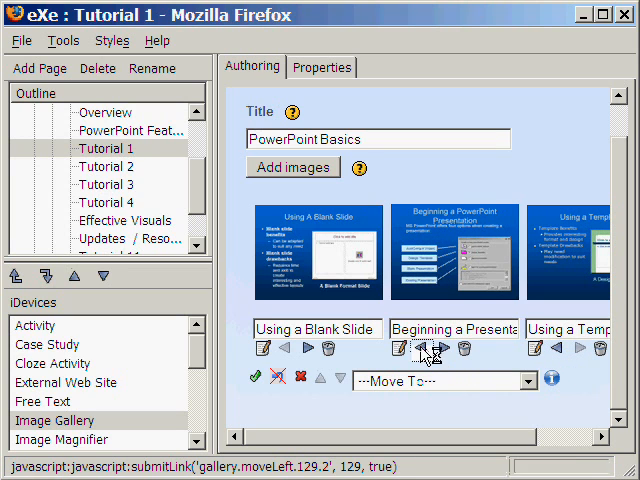
Step: Reorder to Beginning a Presentation, Using a Template, Using a Blank Slide and save the gallery
click(420, 348)
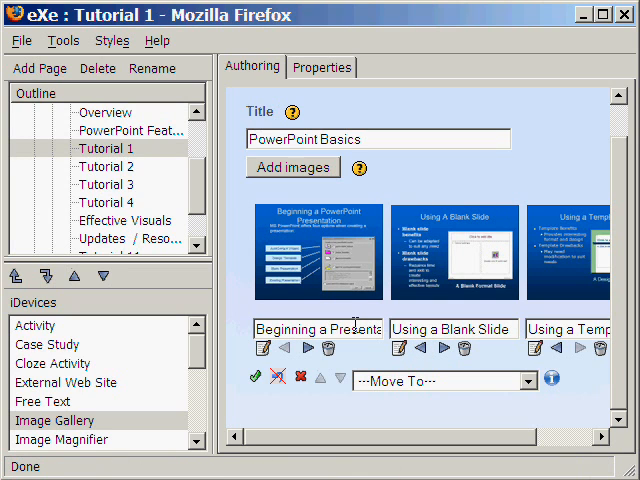
mouse_move(404, 320)
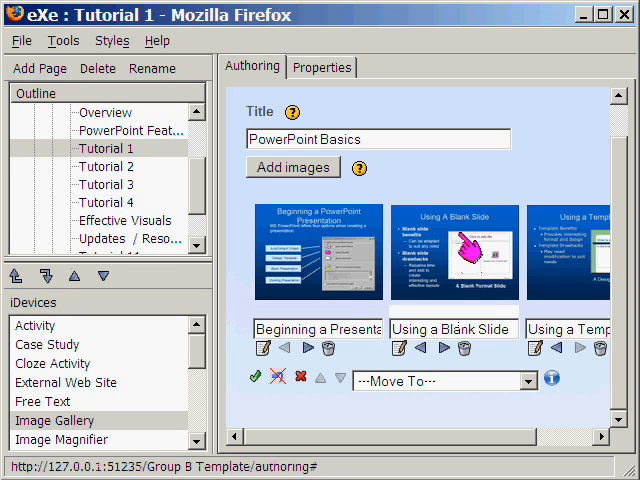
mouse_move(576, 204)
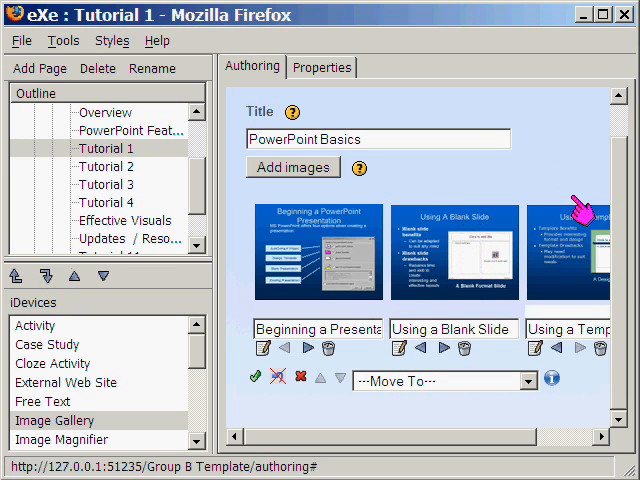
mouse_move(576, 204)
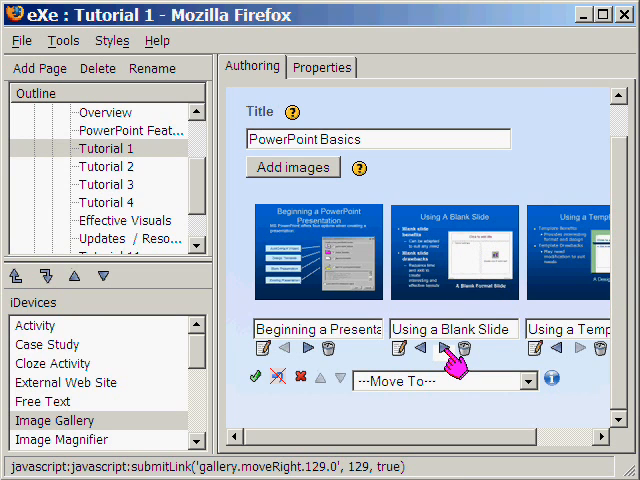
click(444, 348)
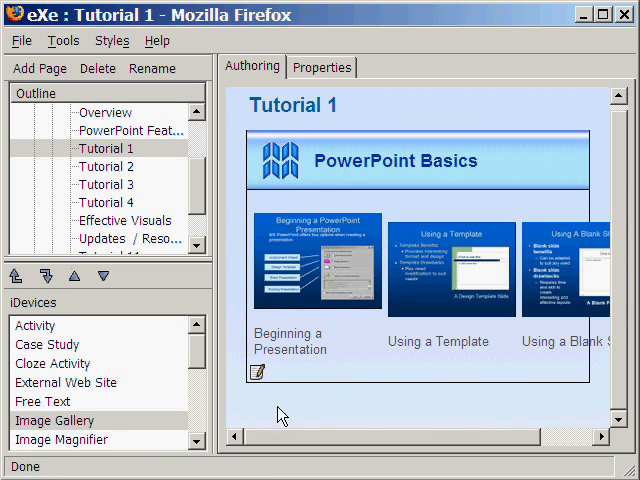
Step: Bring the gallery thumbnails into view and enlarge the Beginning a Presentation slide
scroll(right, 3)
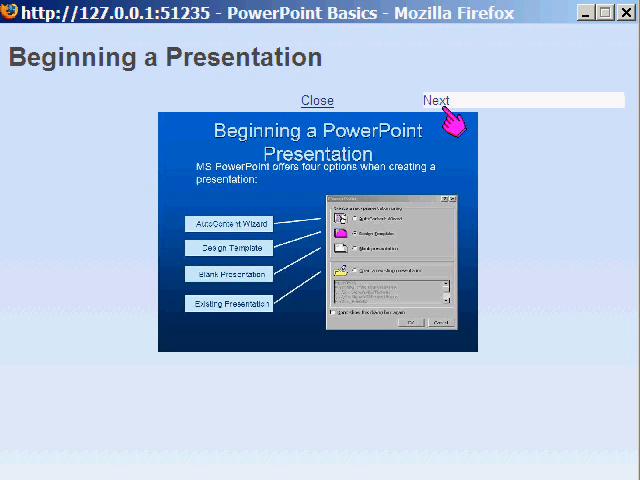
Step: Page forward to Template and Blank Slide, back to Template, then close the lightbox
click(432, 100)
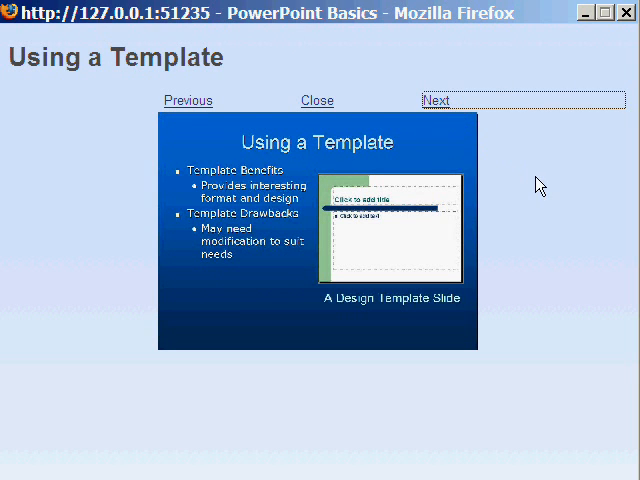
click(436, 100)
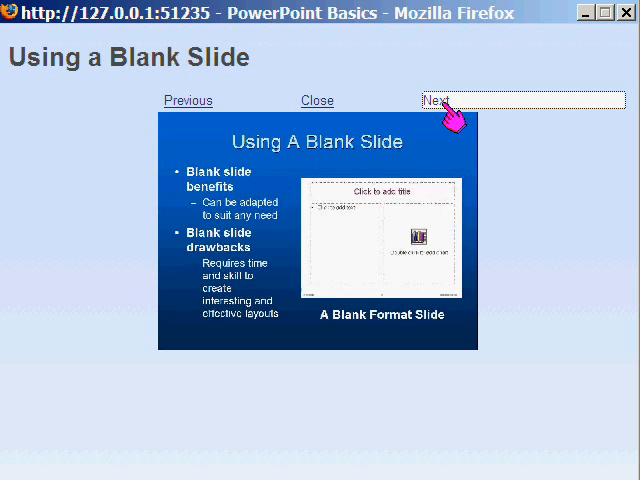
click(440, 100)
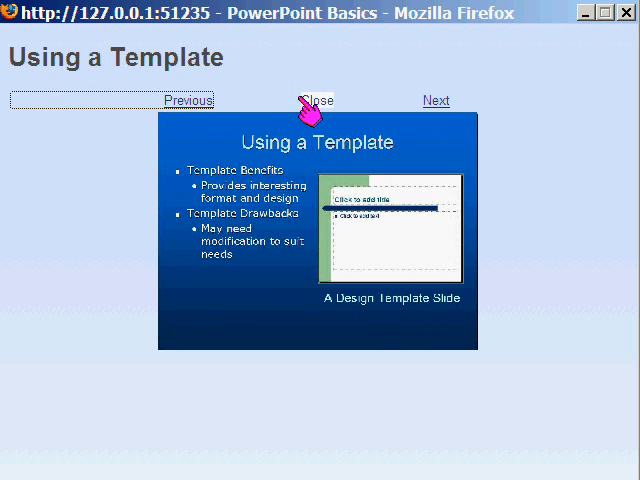
click(316, 100)
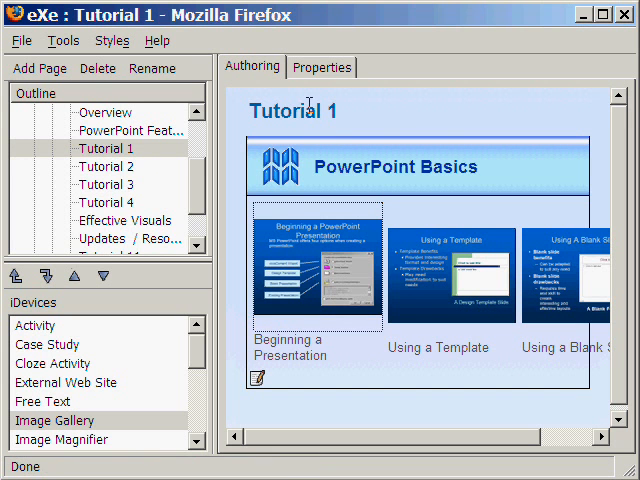